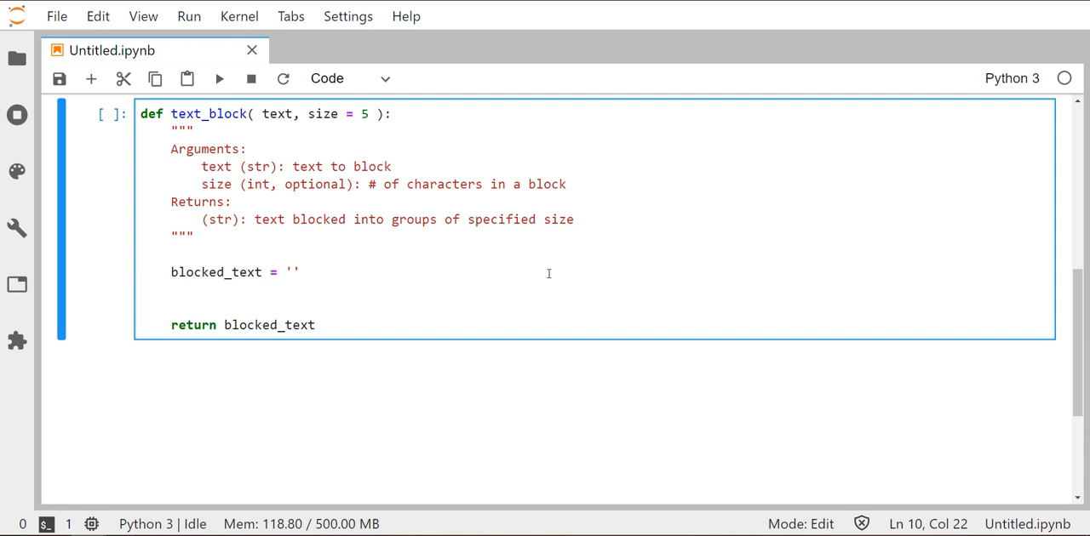
Step: Add 'for character in text:' on the blank line before return in text_block
click(300, 271)
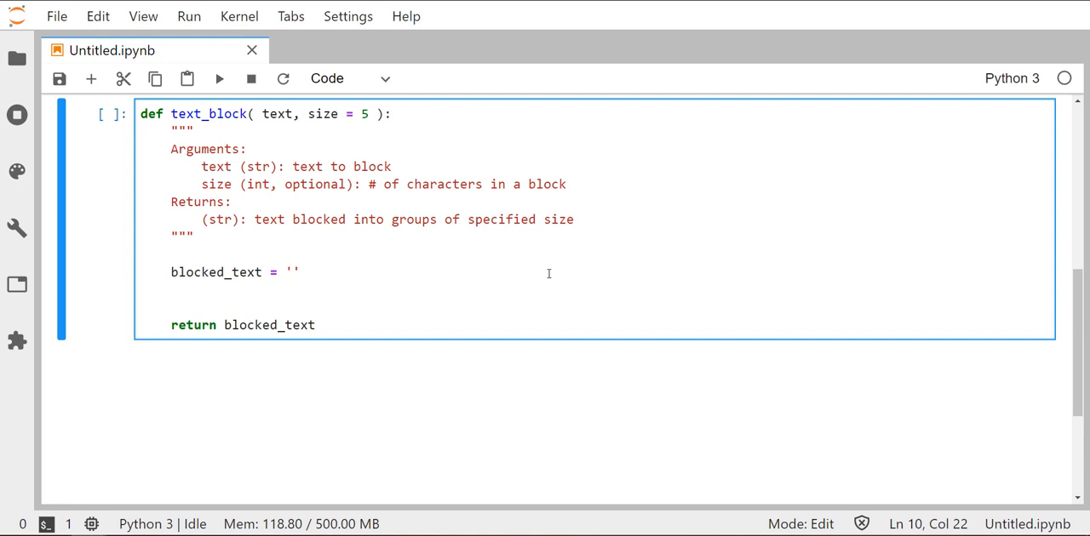
mouse_move(491, 279)
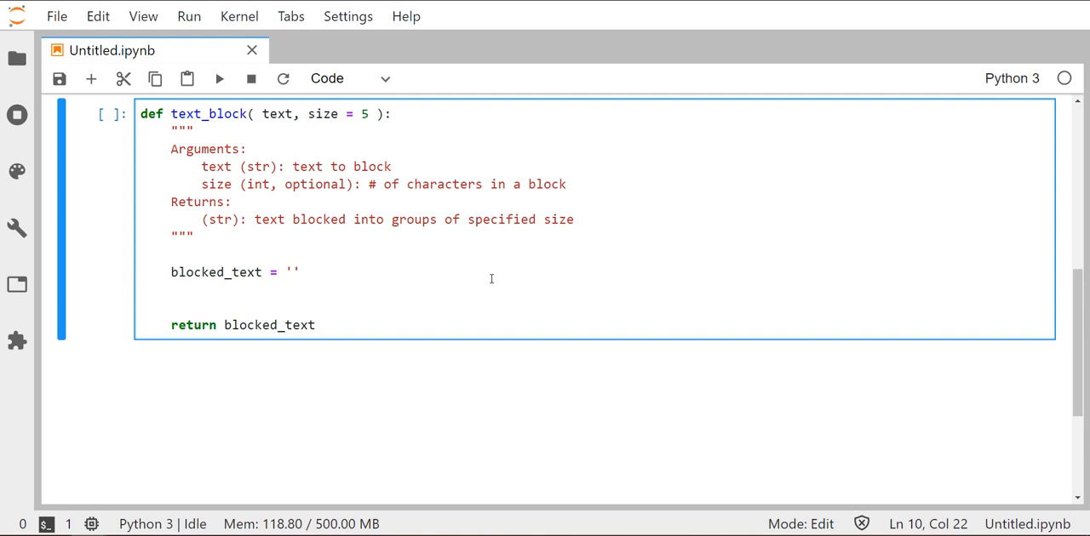
click(300, 272)
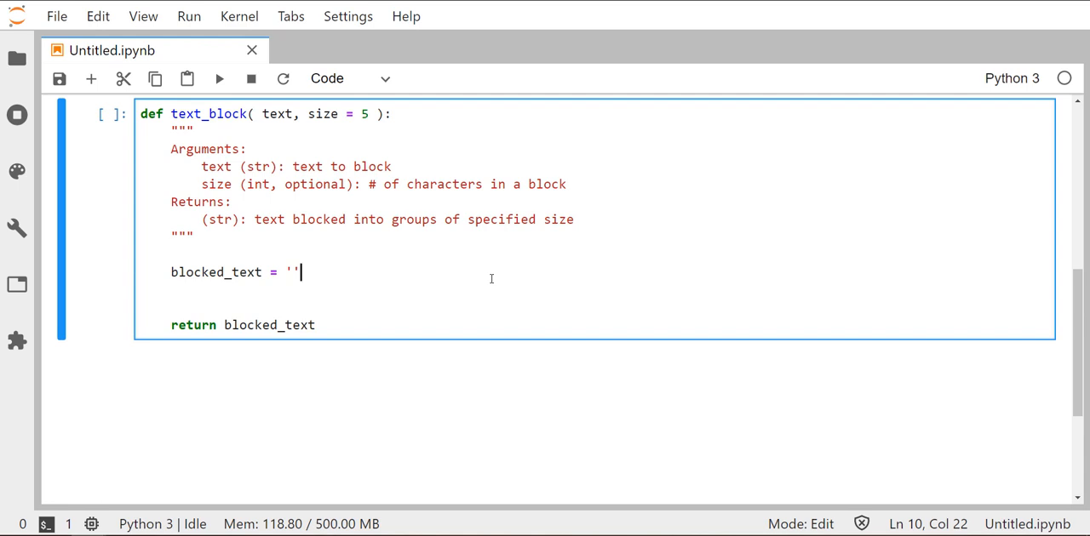
click(270, 113)
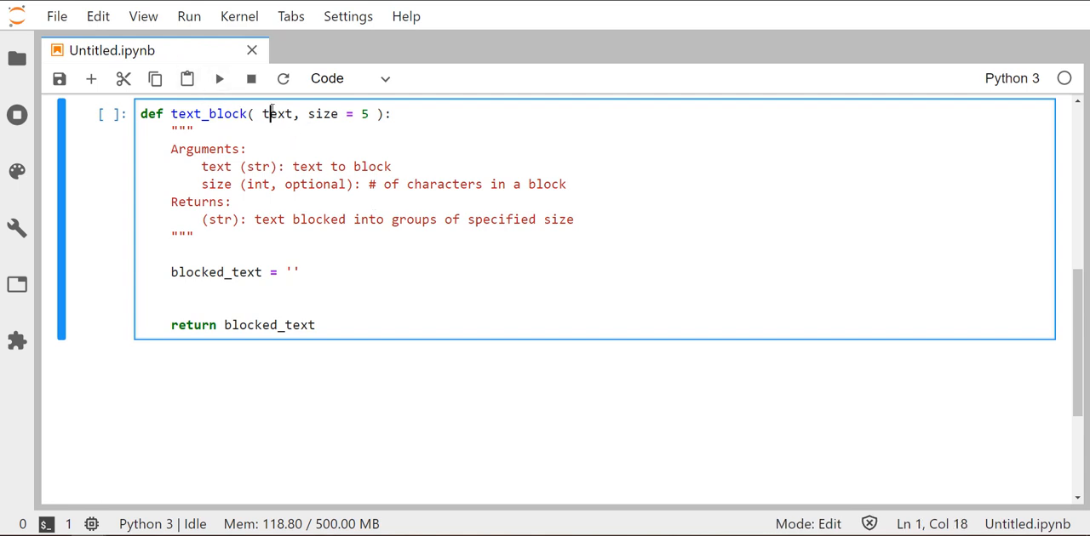
double_click(277, 113)
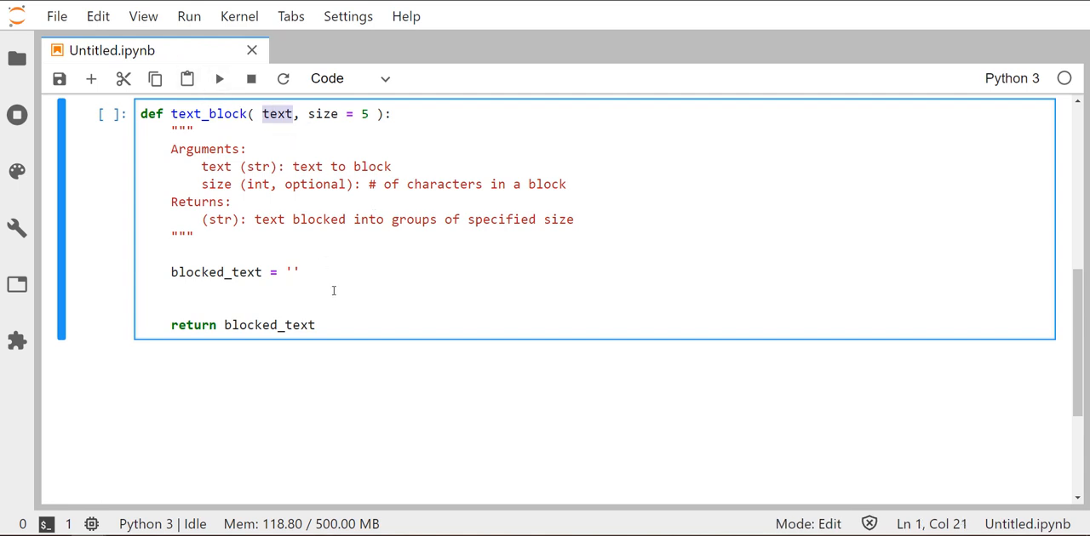
click(141, 289)
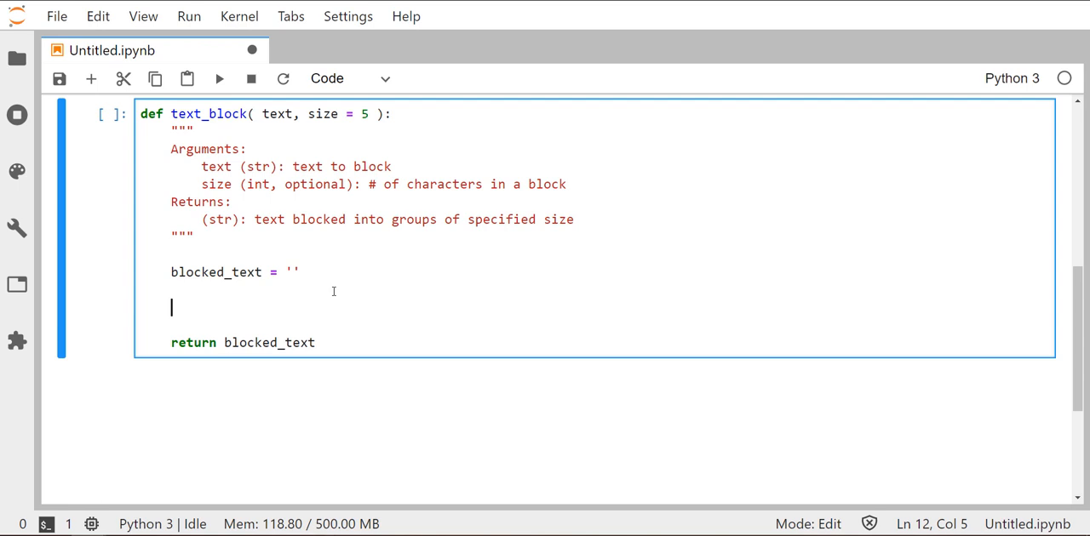
text(for)
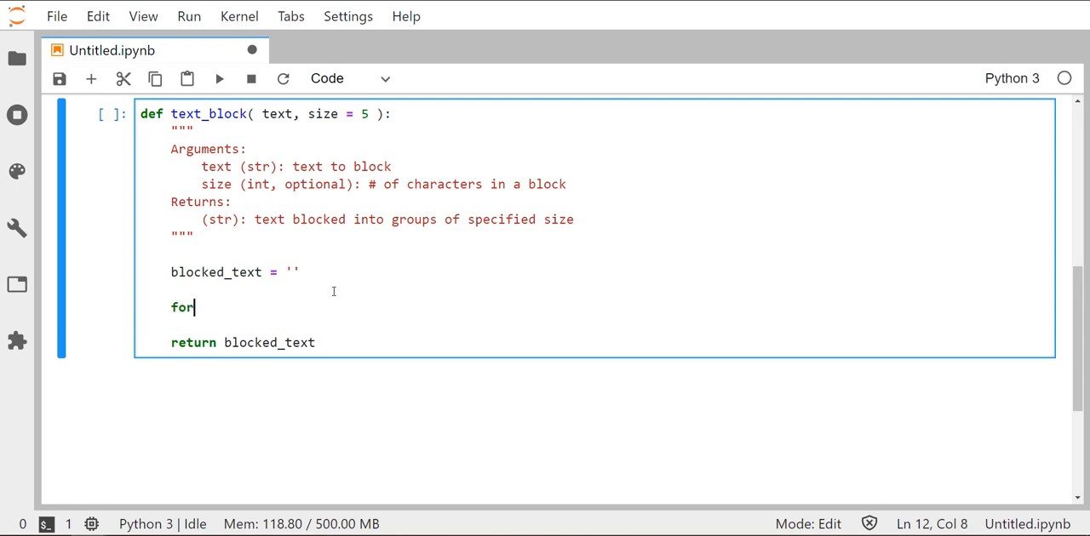
text(character)
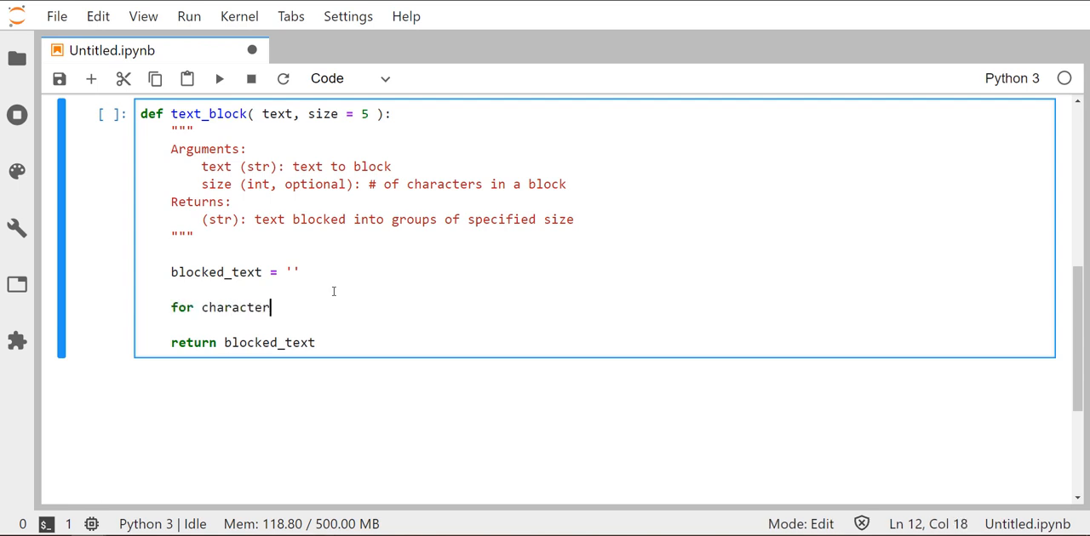
text(in text:)
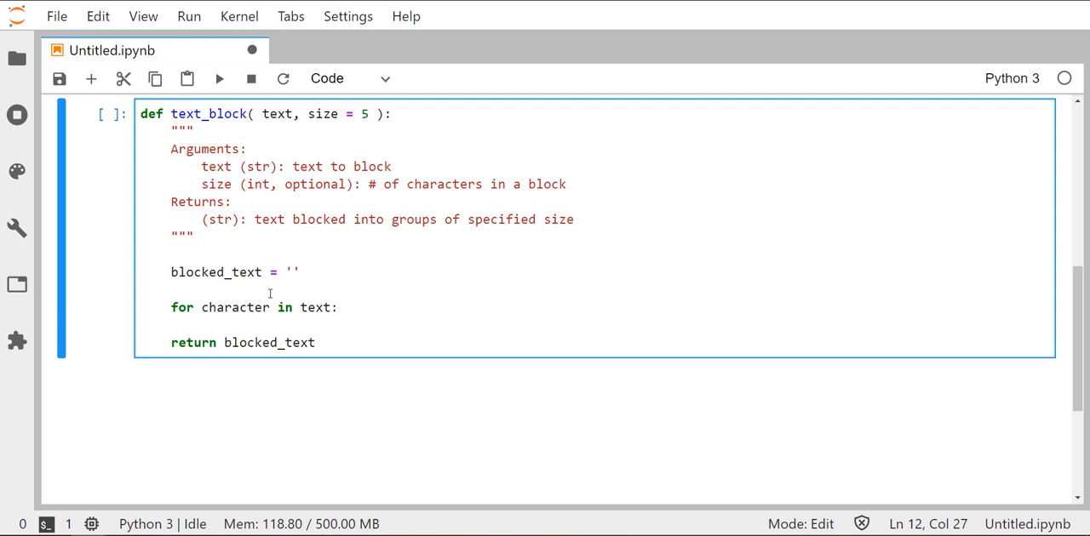
double_click(235, 307)
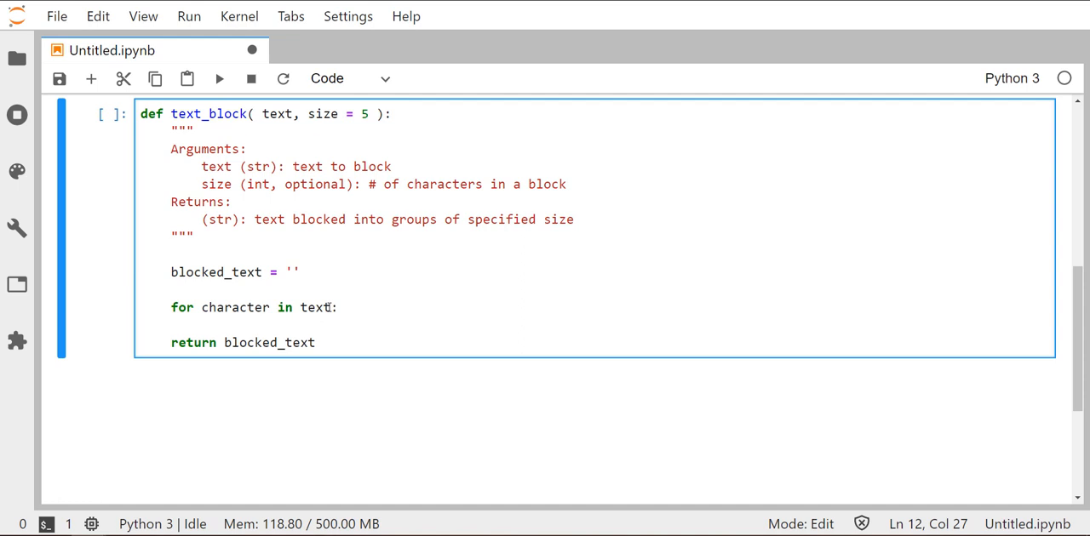
double_click(235, 308)
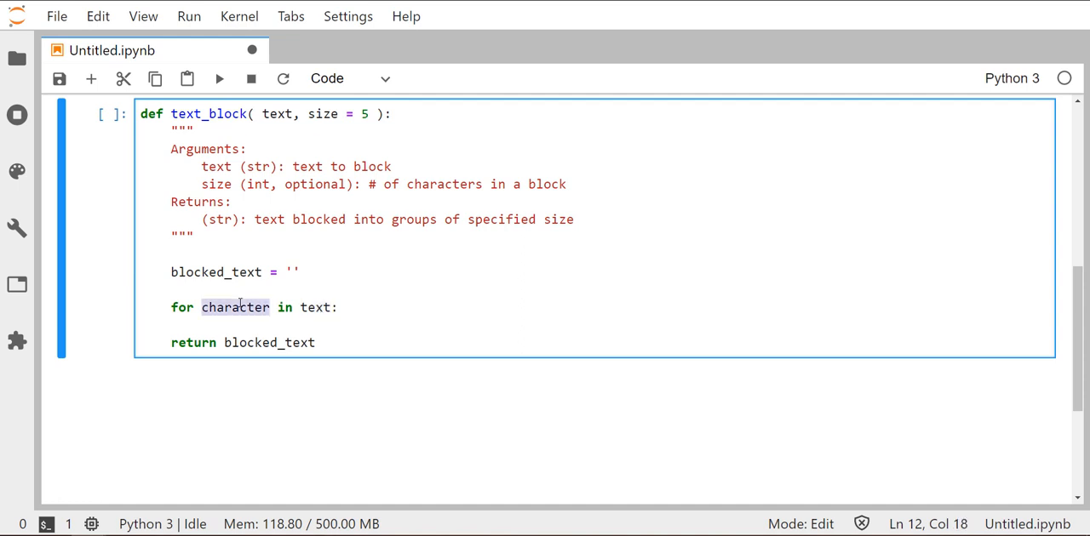
click(339, 307)
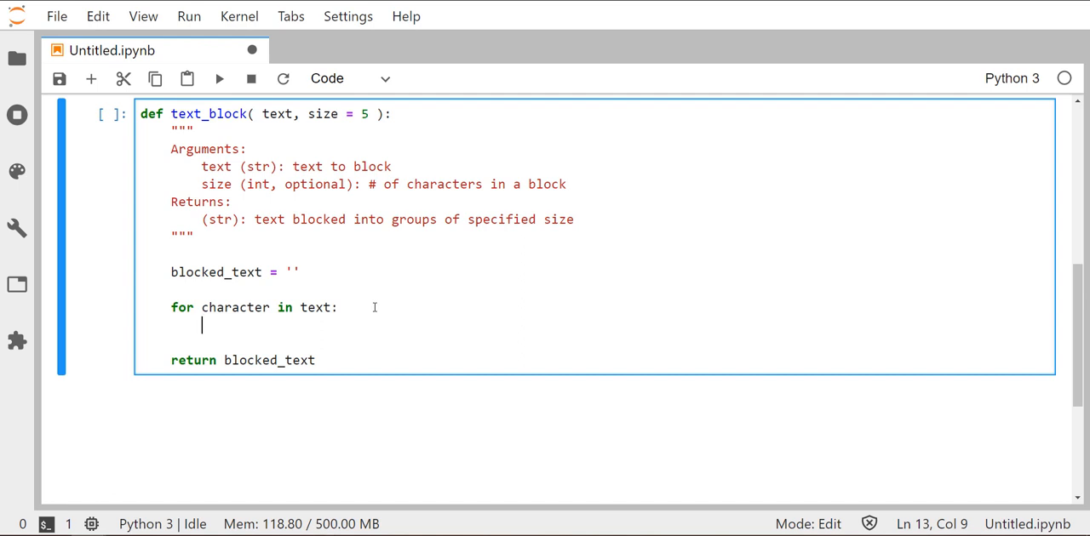
Step: Add 'if len(blocked_text) % size == 0:' with body blocked_text += ' ', then start a new loop-body line
text(if)
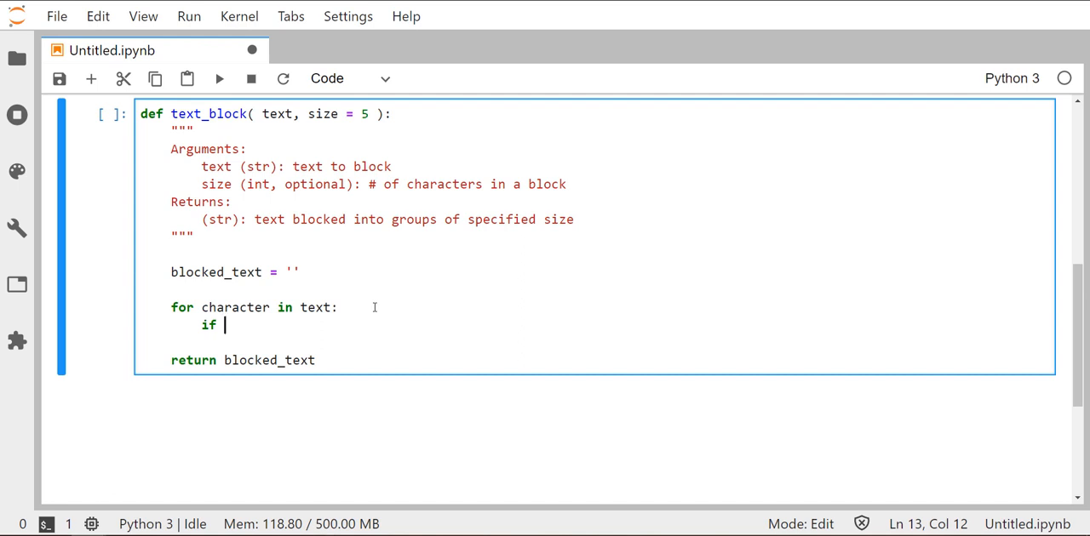
text(len(bl)
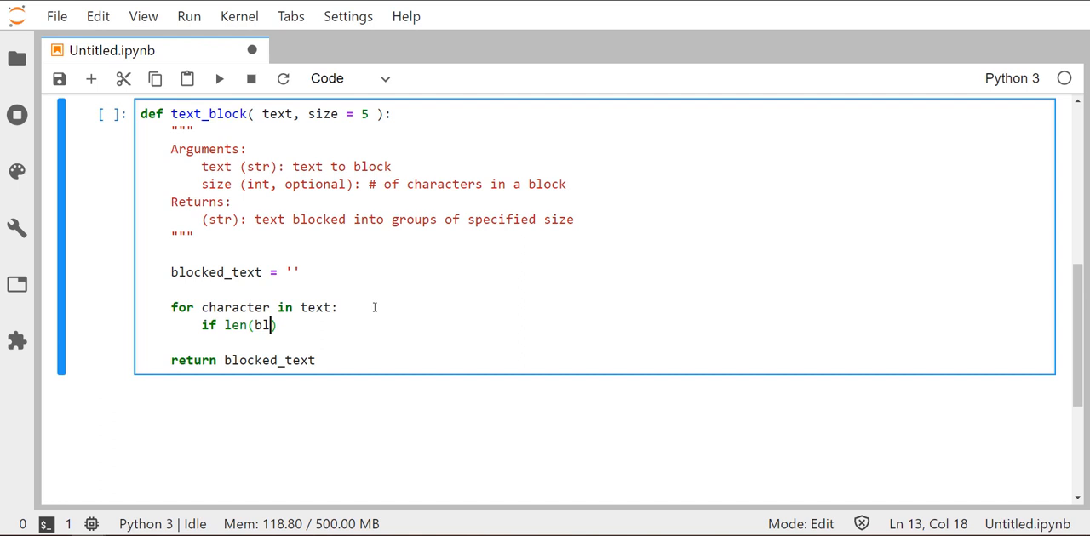
text(ocked_text_)
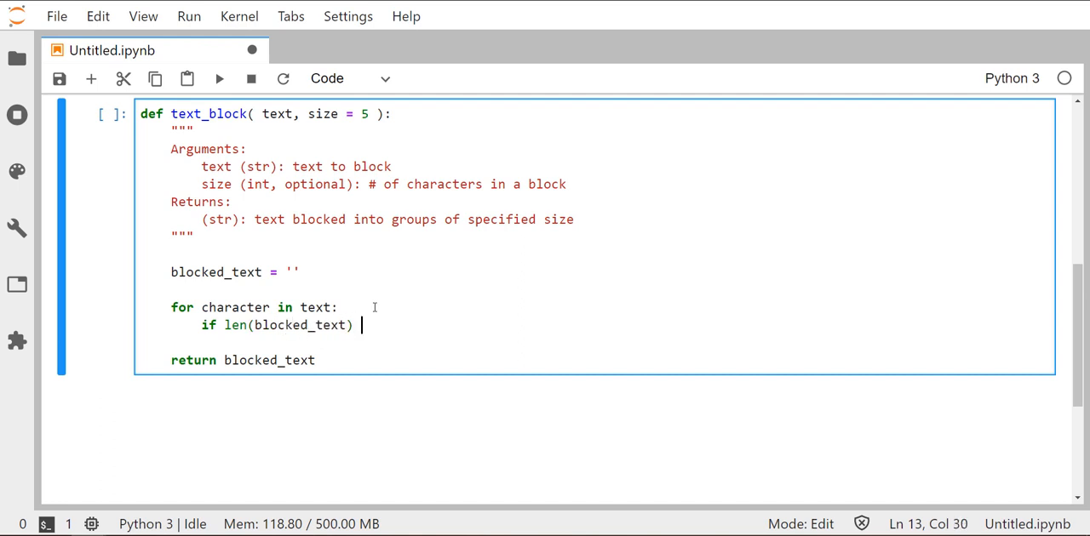
text(% size)
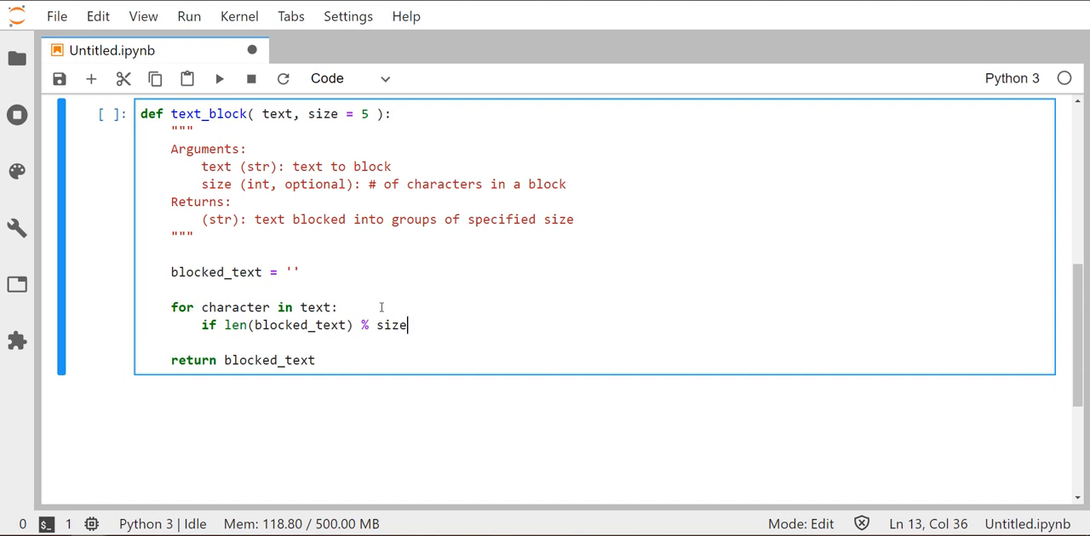
text(== 0)
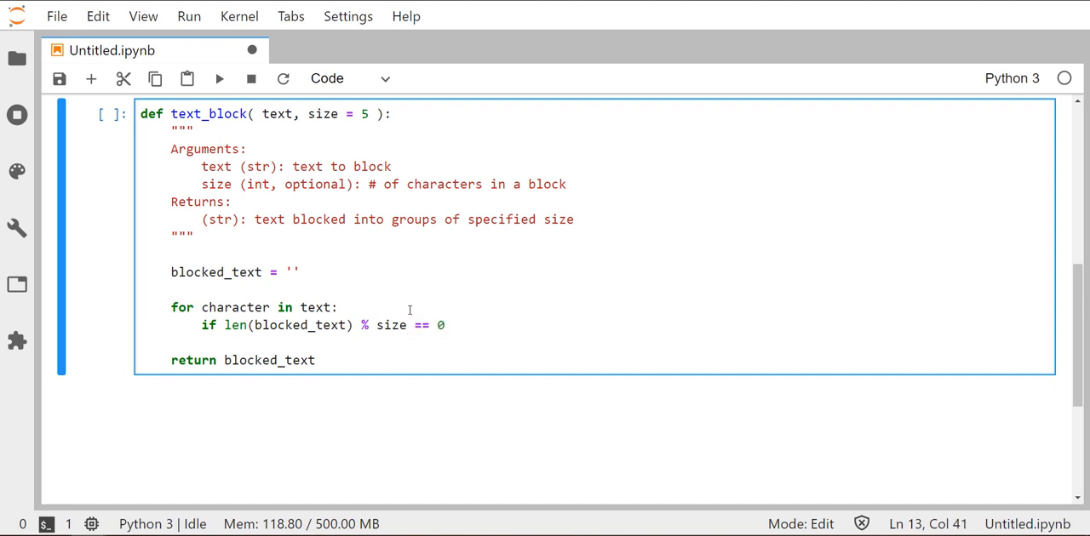
text(:)
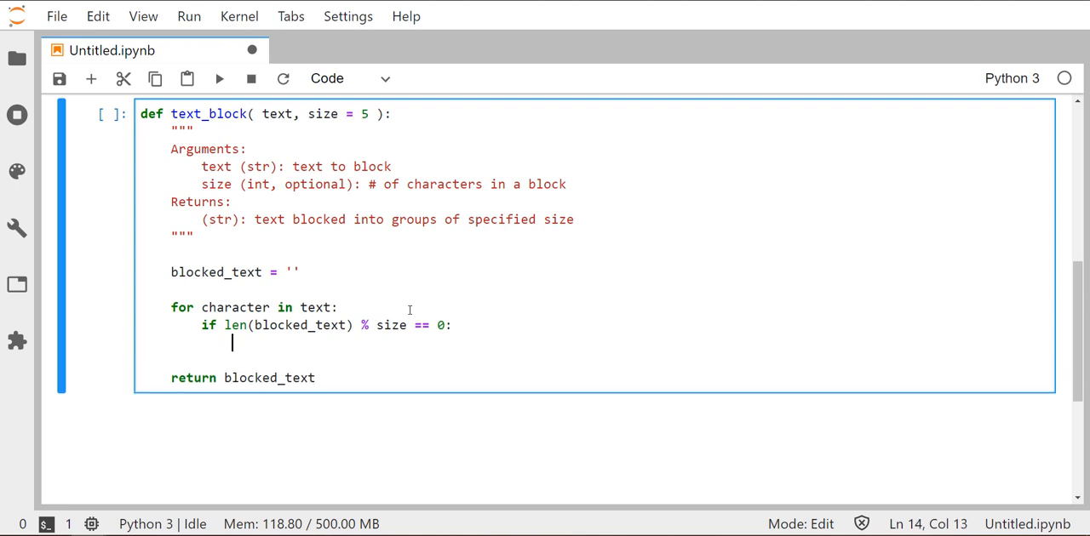
text(blocke)
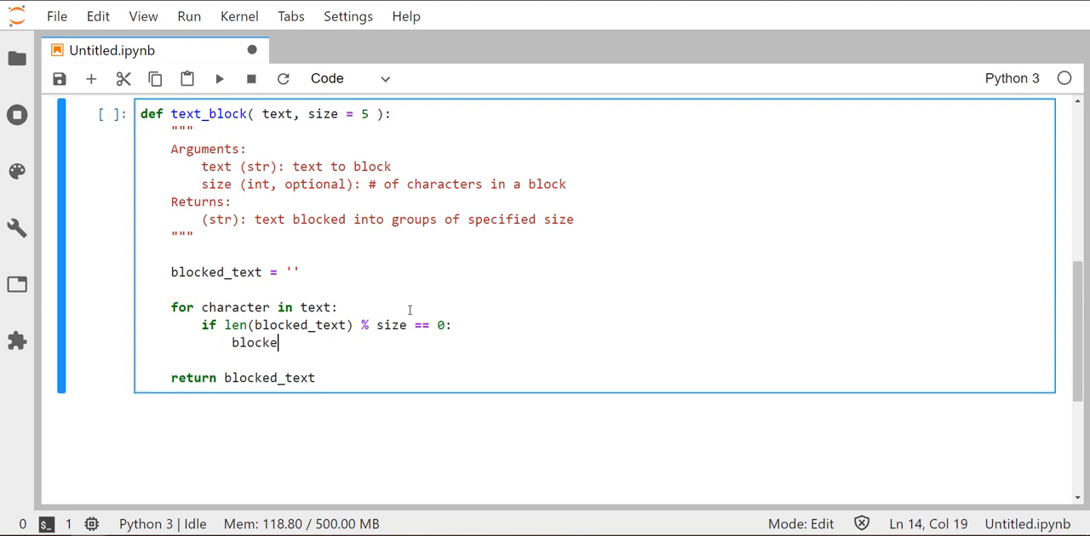
text(d_text +=)
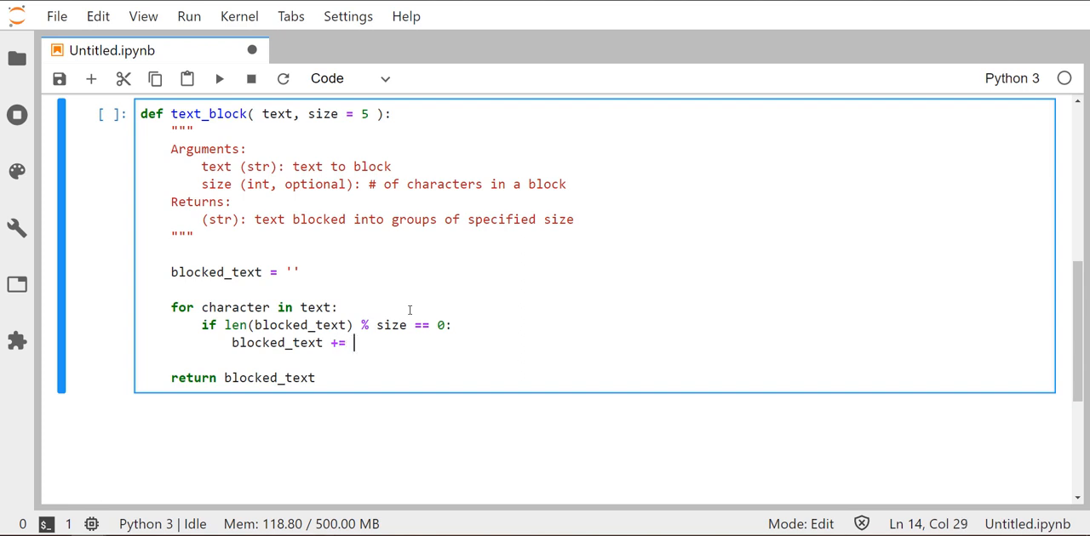
text(' ')
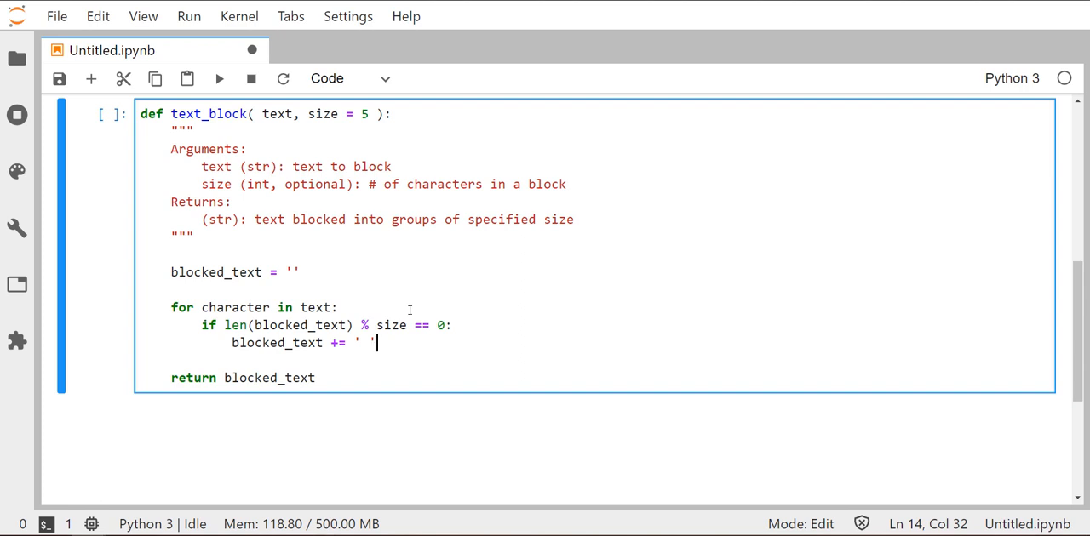
key(Return)
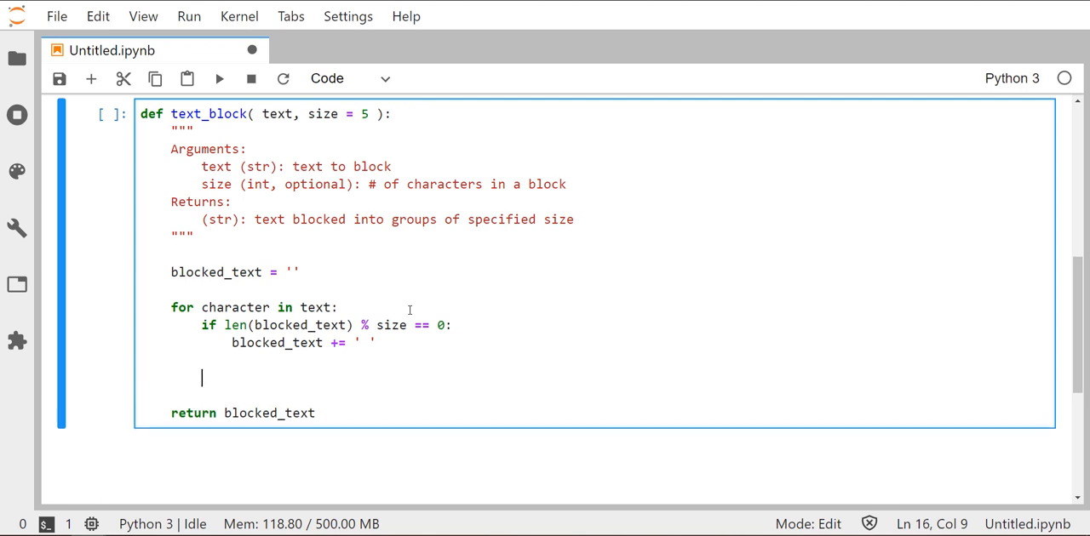
Step: Add 'blocked_text += character' to the loop body and save the notebook
text(blocked_text +=)
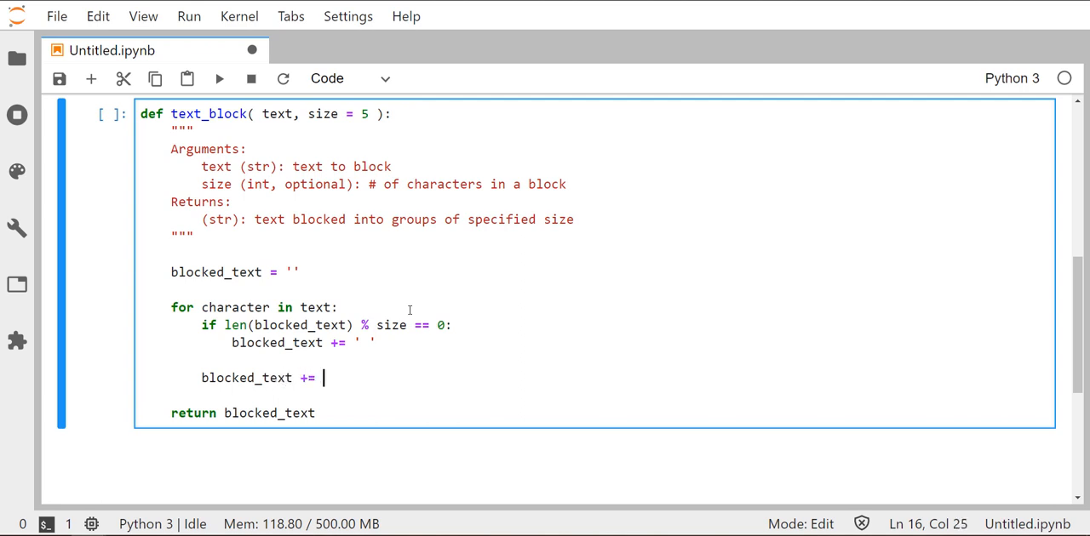
text(character)
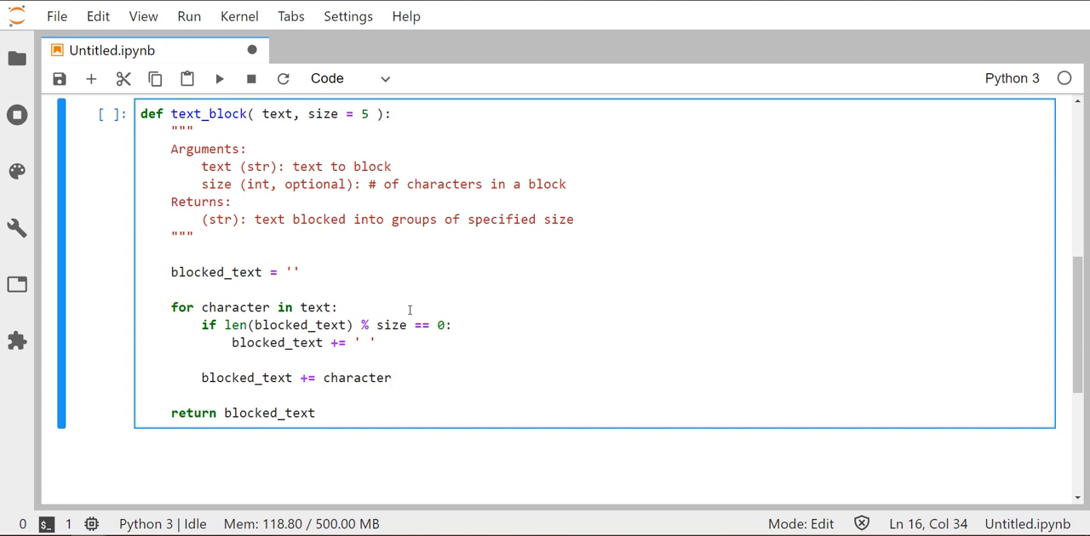
click(391, 378)
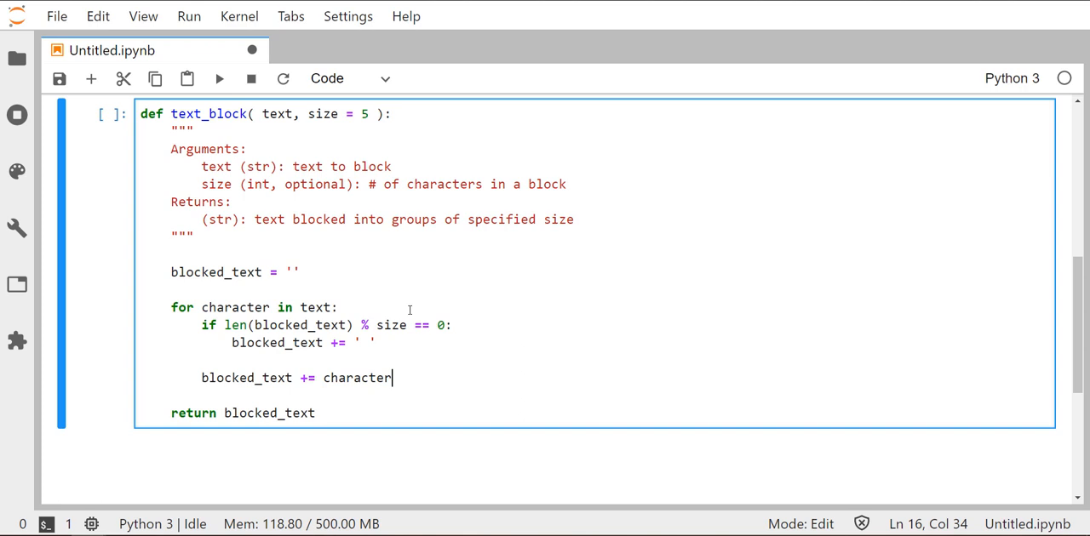
key(ctrl+s)
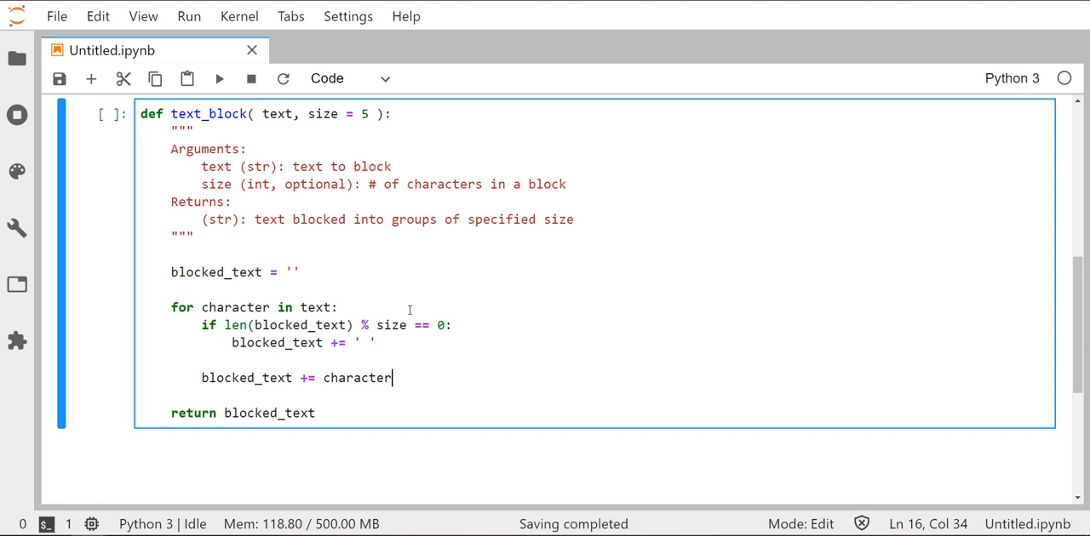
mouse_move(355, 408)
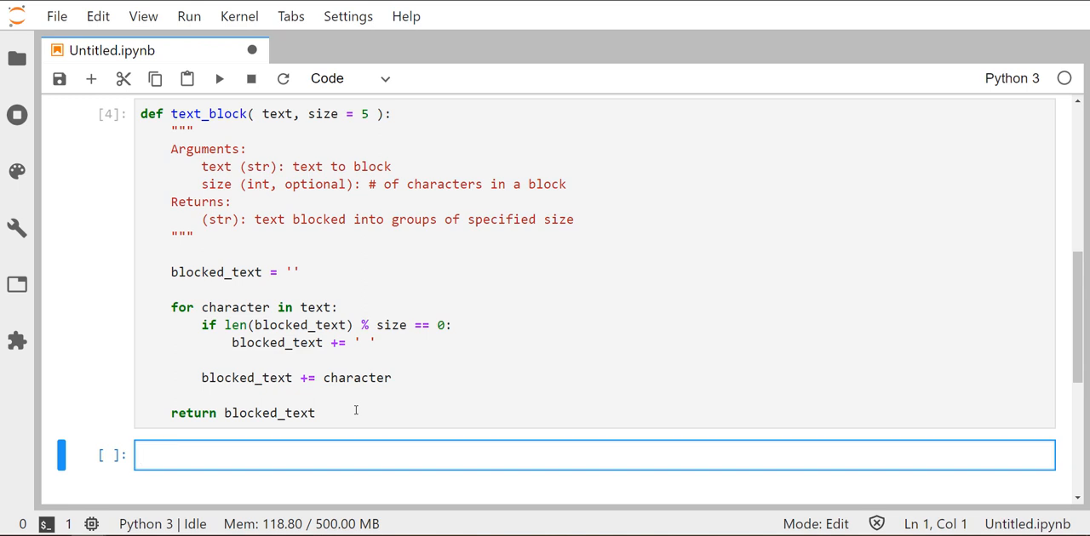
Step: Write a print cell calling text_block('HELLOWORLD') and run it
text(print)
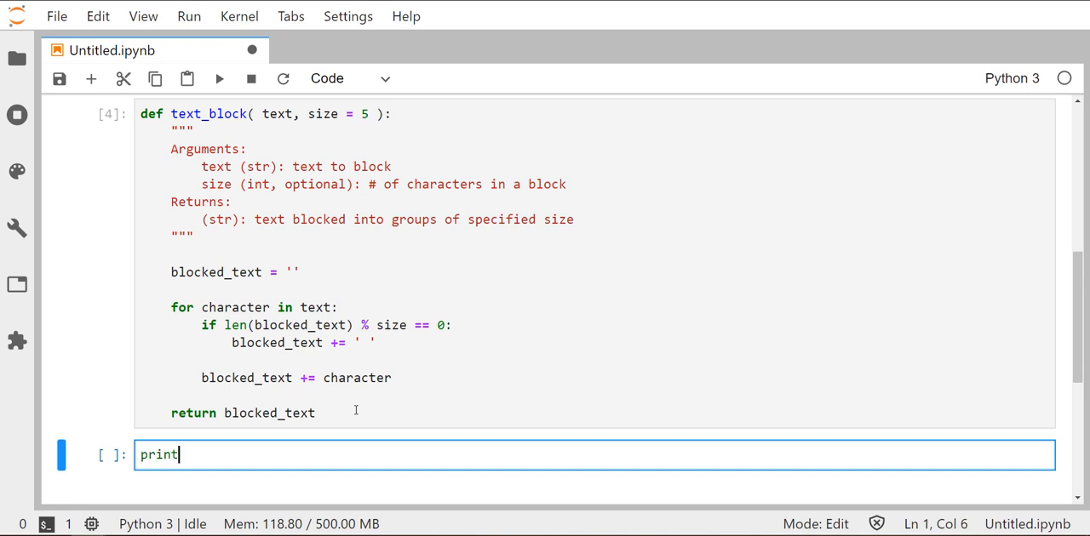
text(( text))
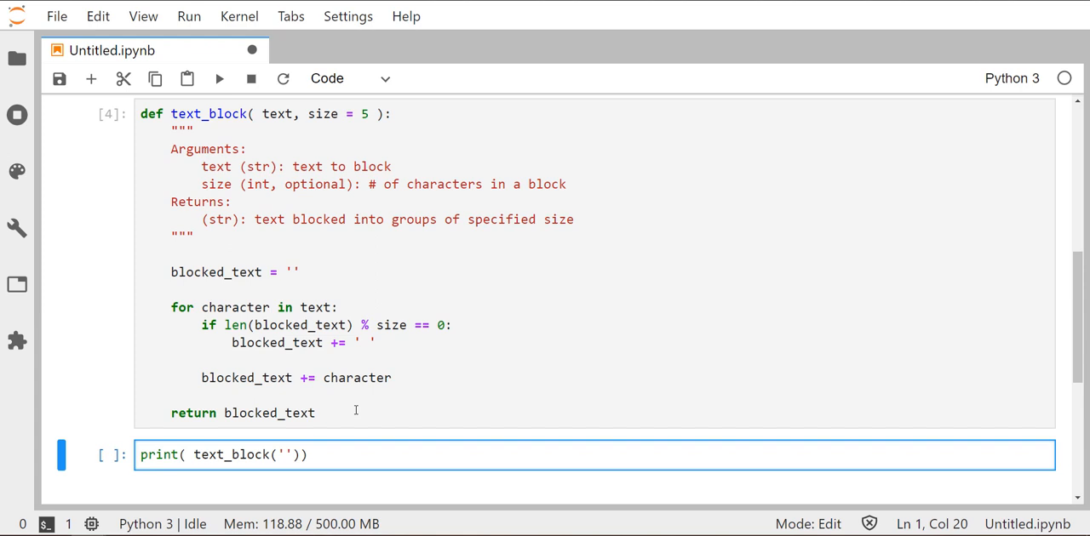
text(H)
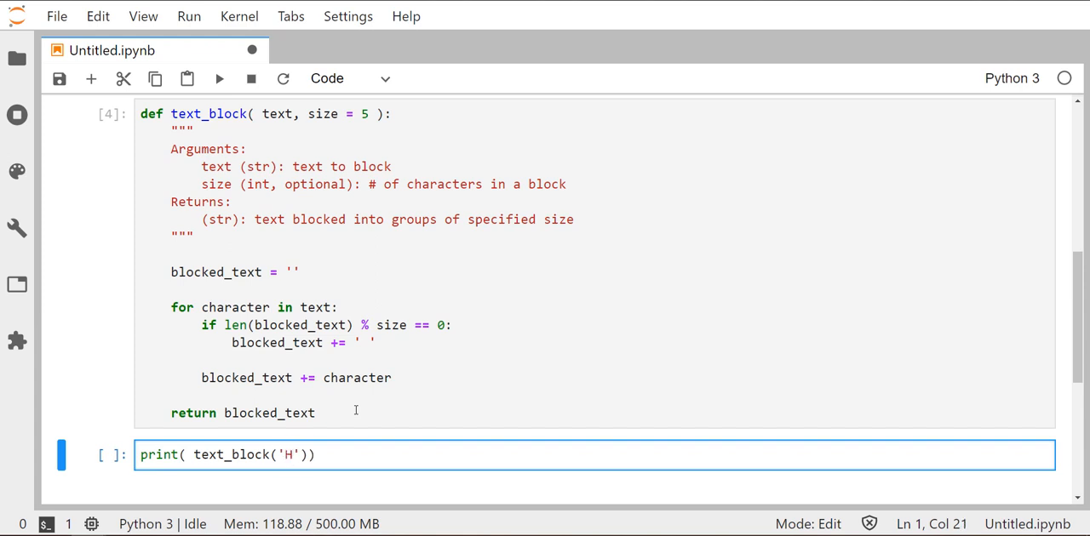
text(ELLOWORLD)
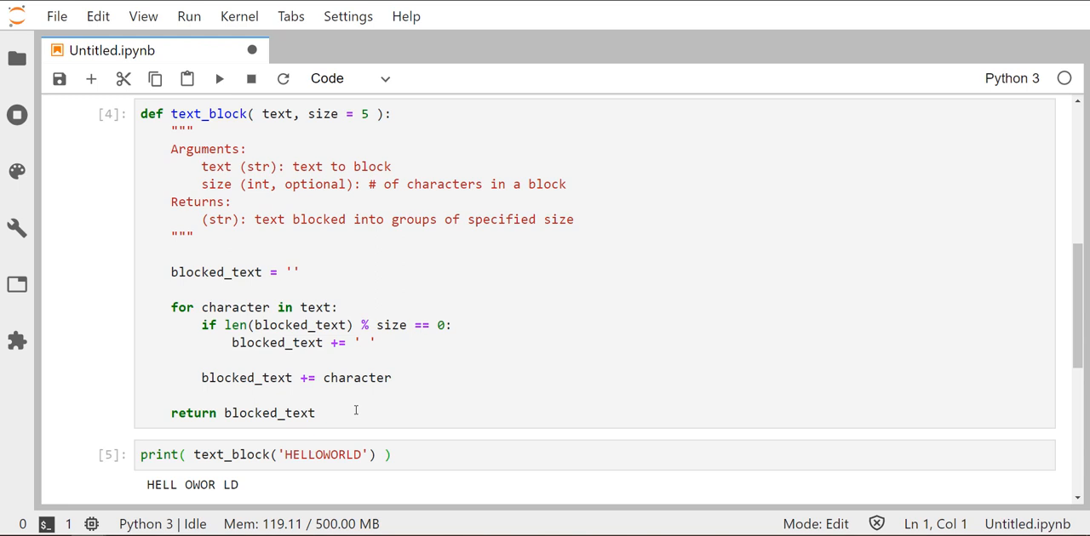
mouse_move(183, 461)
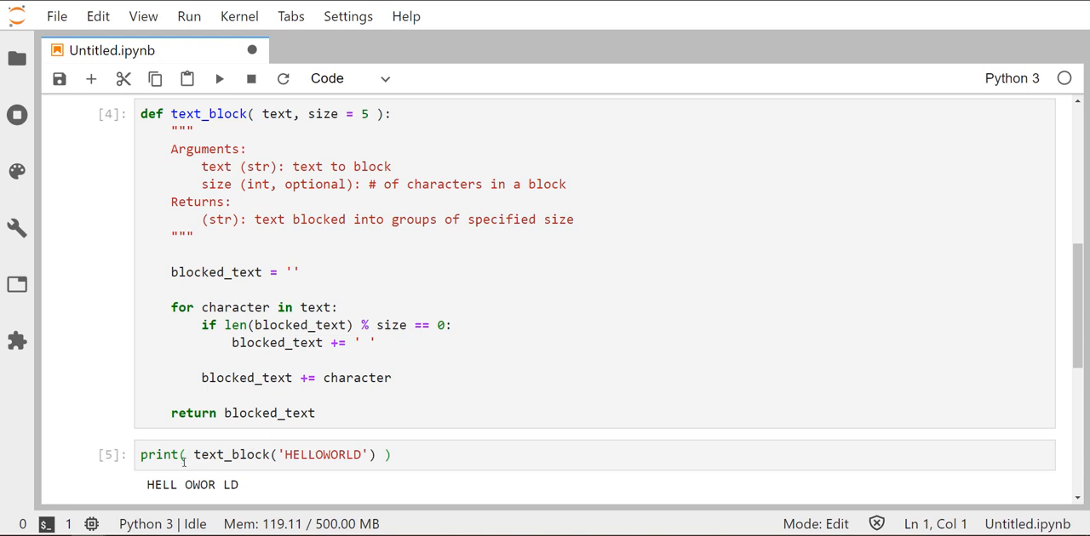
mouse_move(244, 490)
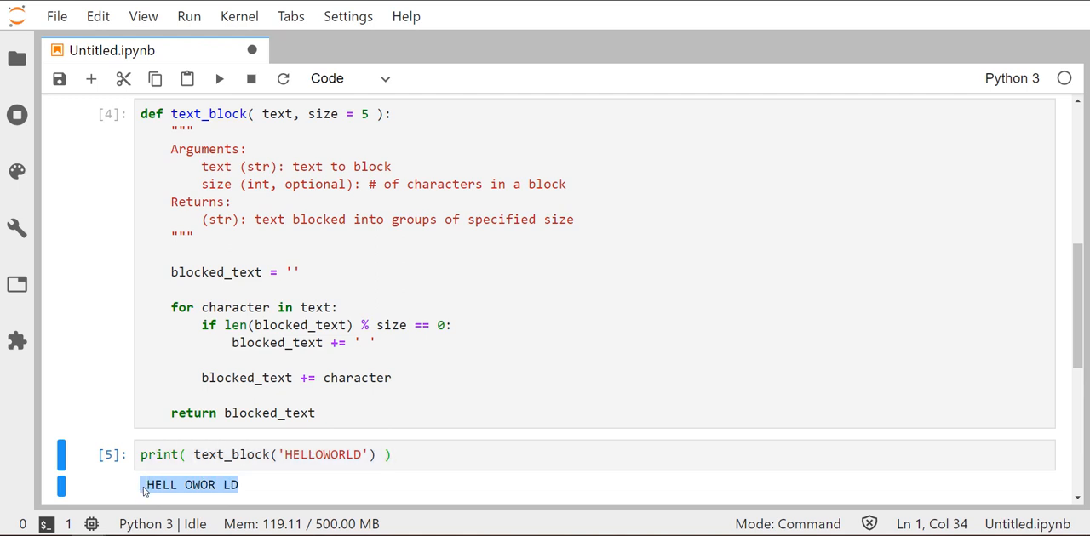
scroll(down, 3)
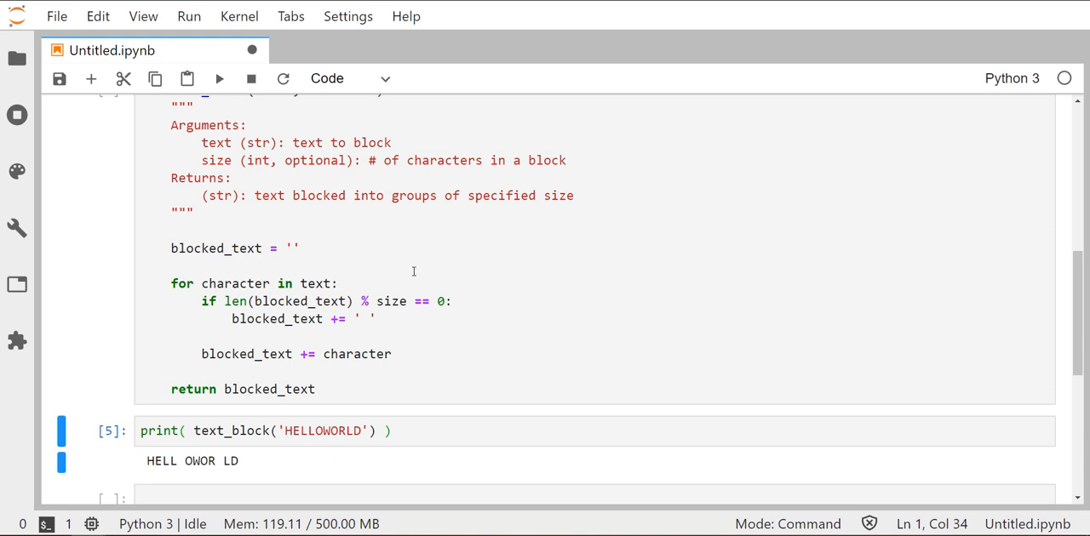
mouse_move(389, 295)
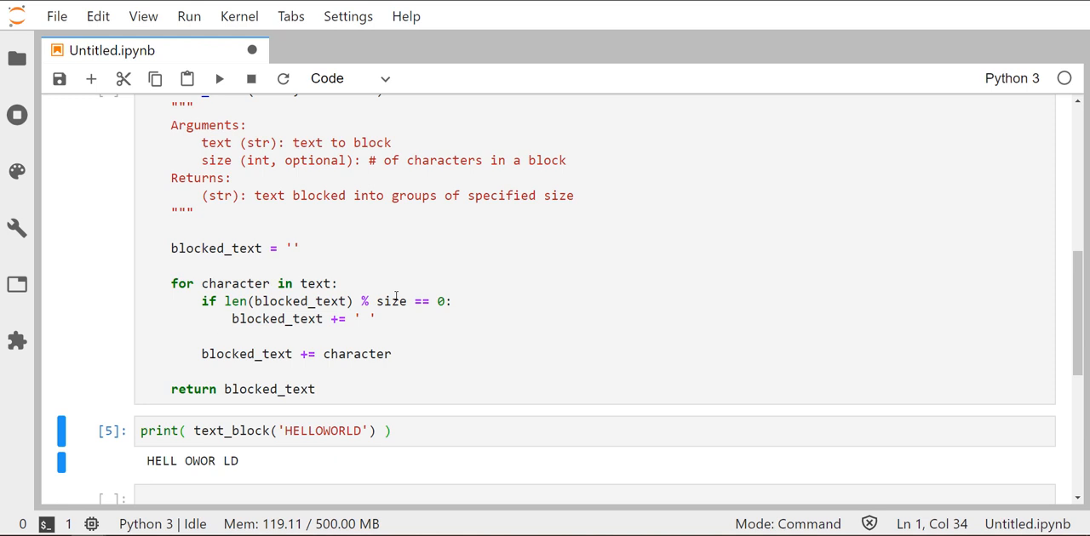
scroll(up, 3)
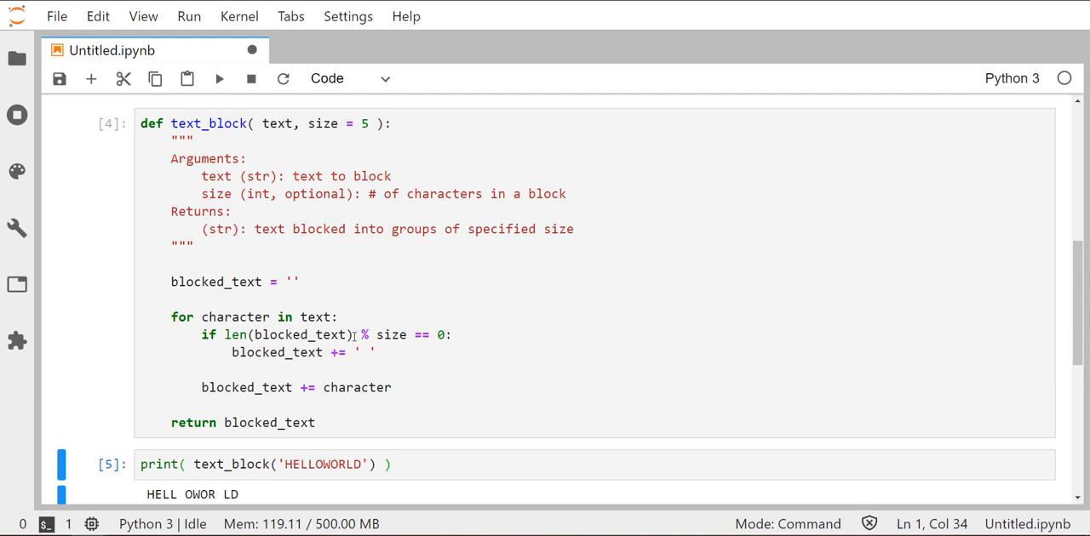
Step: Change the if condition to len(blocked_text.replace(' ','')) and rerun both cells
click(394, 353)
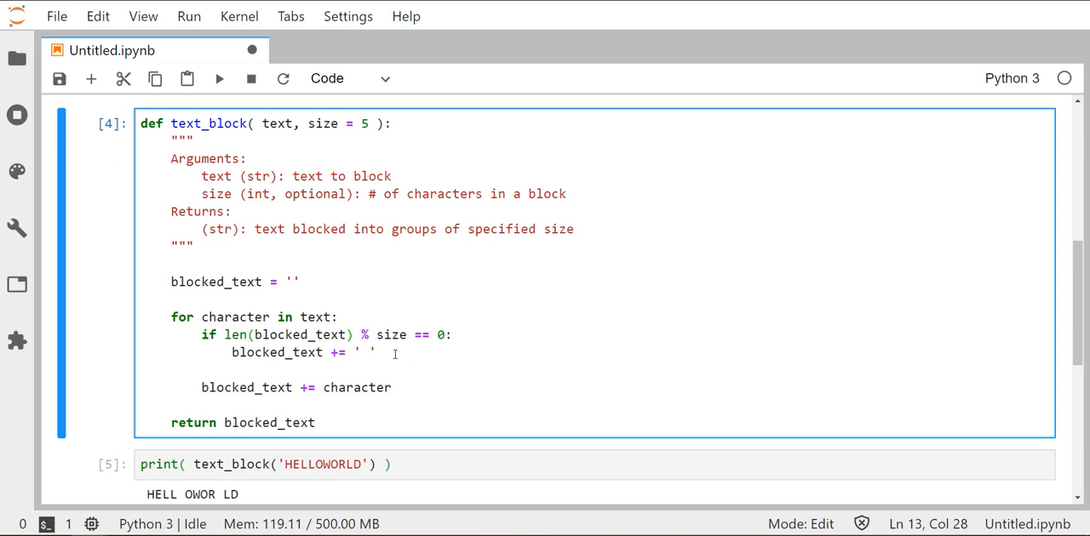
text(.re)
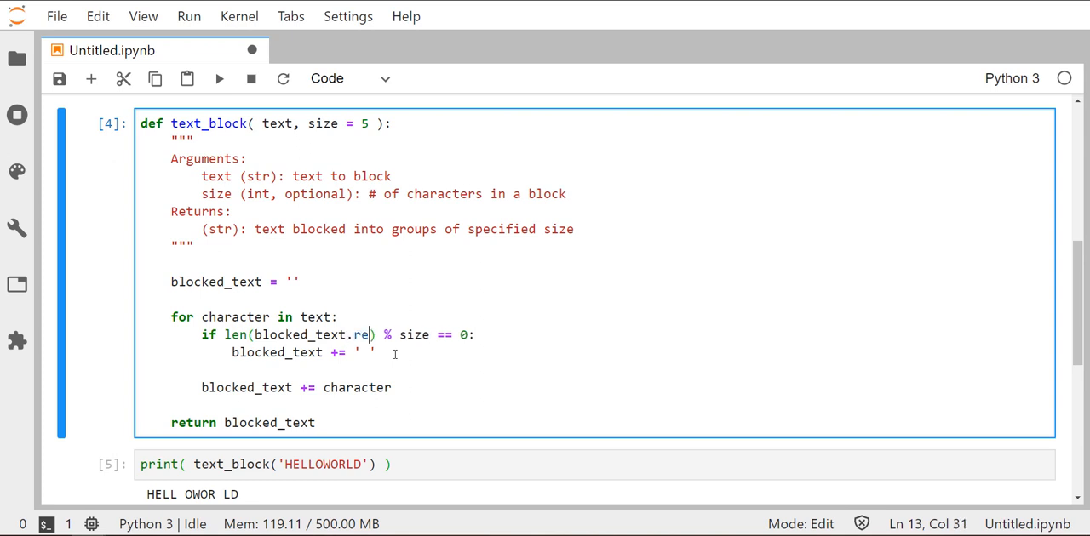
text(place(' ',)
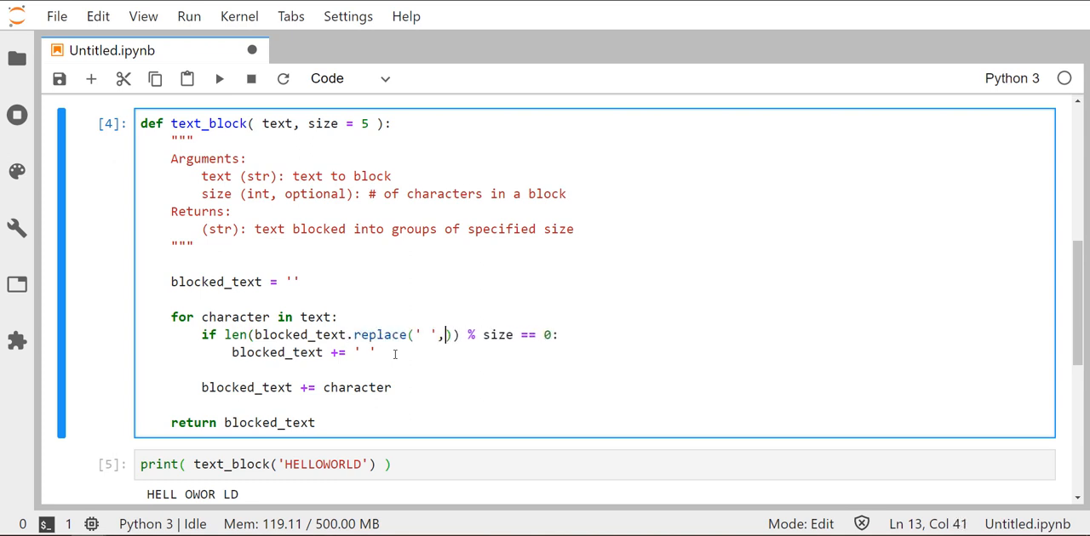
text('')
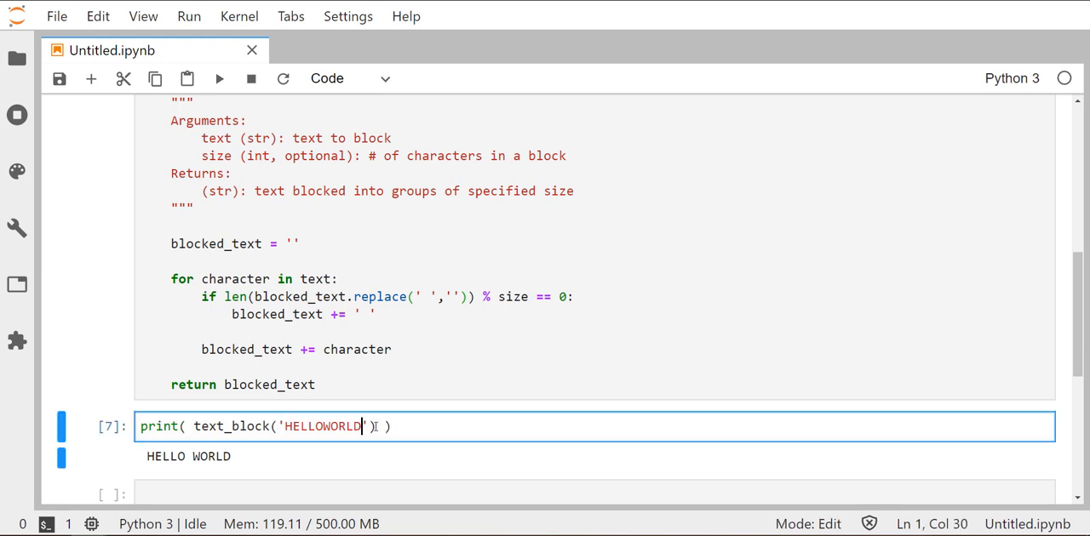
Step: Extend the test string to 'HELLOWORLDMRGIBSONISHERE', run it, and select the output's leading space
text(MRGIBSONISHERE)
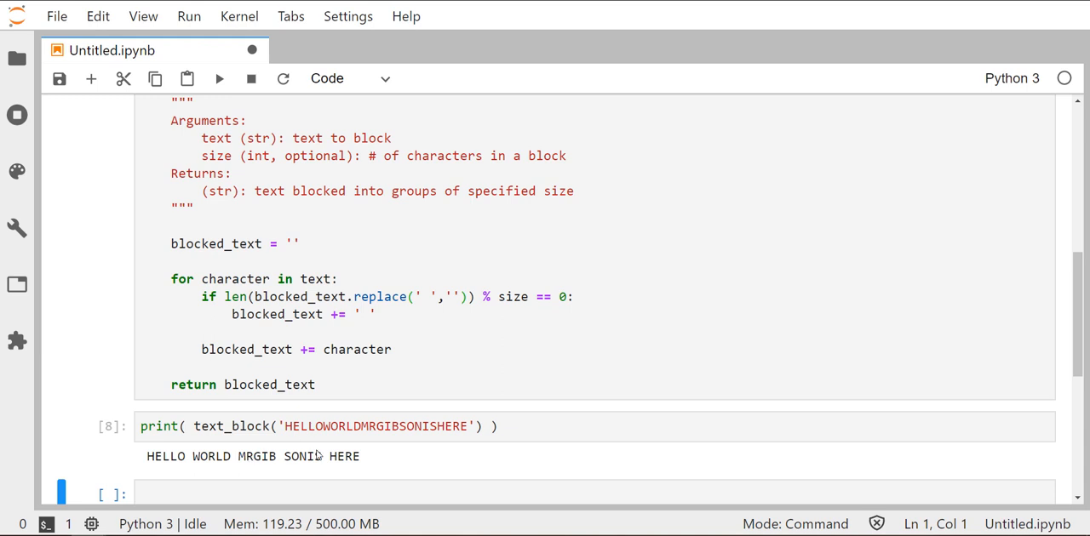
mouse_move(342, 461)
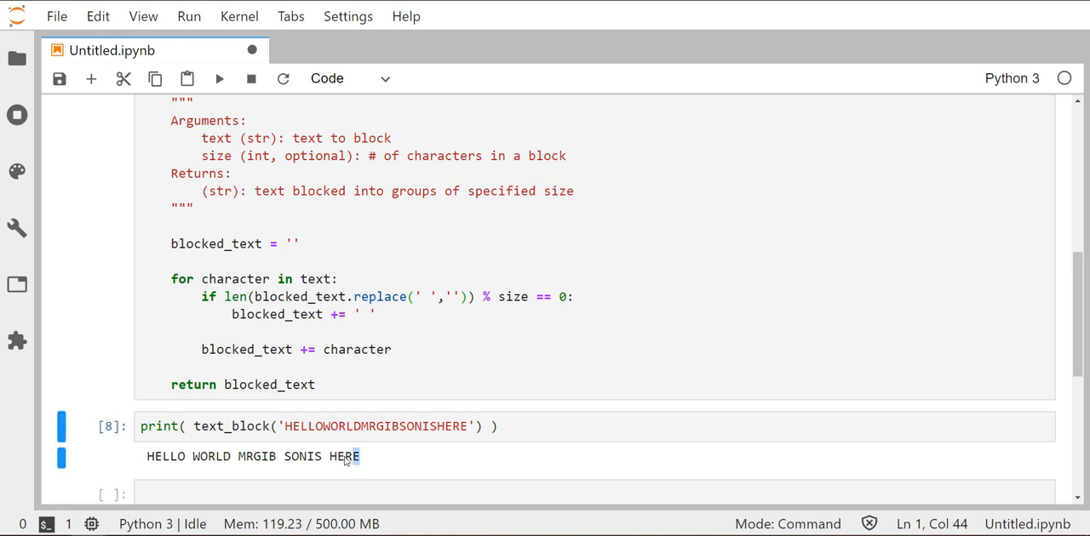
triple_click(252, 457)
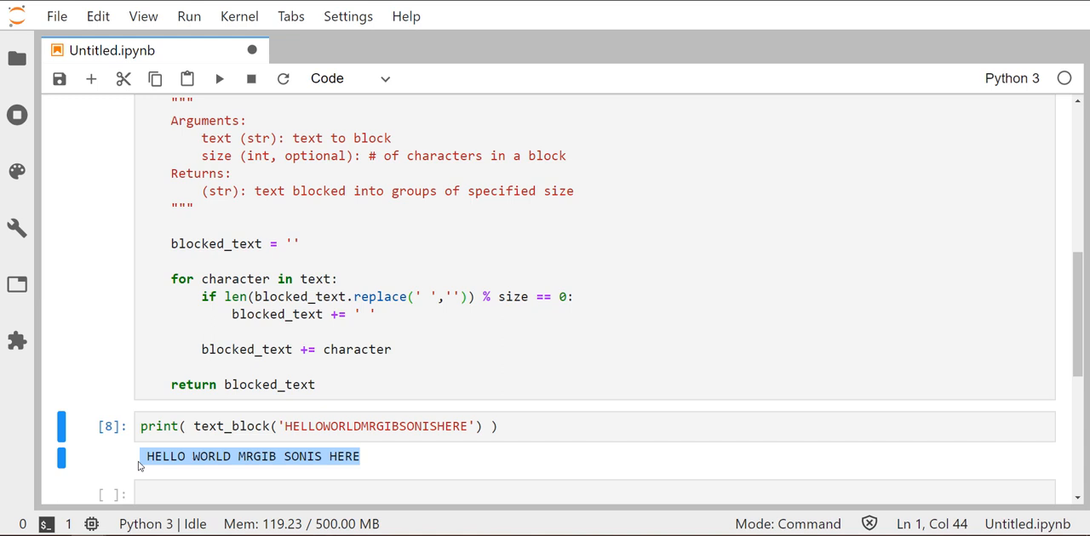
mouse_move(143, 466)
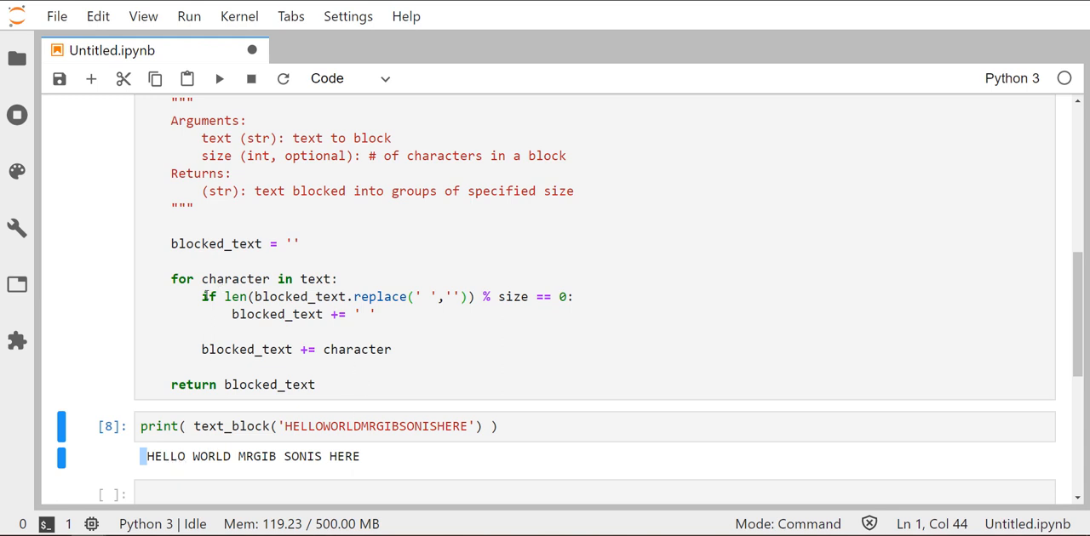
Step: Point out the stray leading space and append ' and ' to the if condition
click(326, 279)
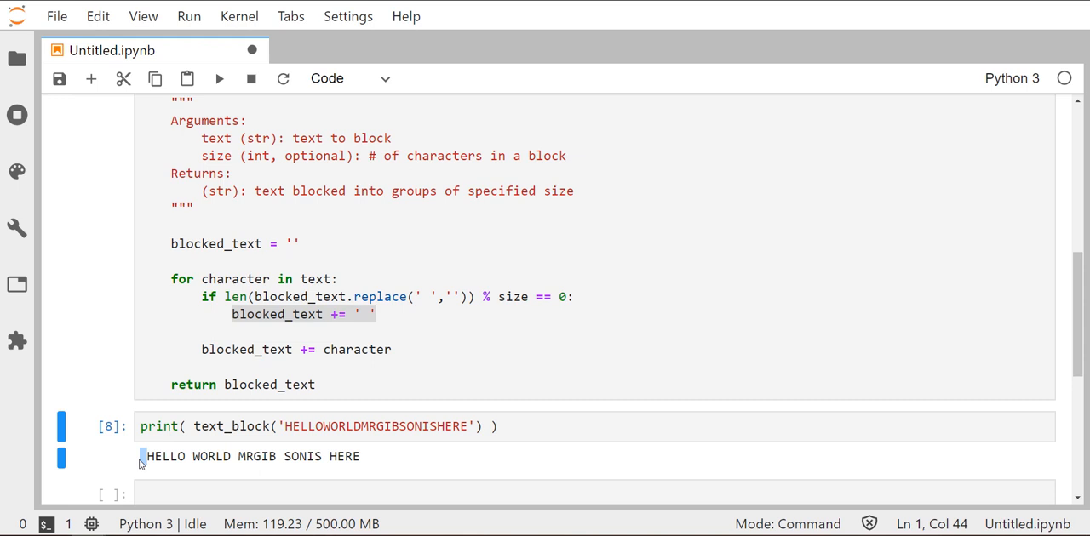
click(568, 296)
text( and )
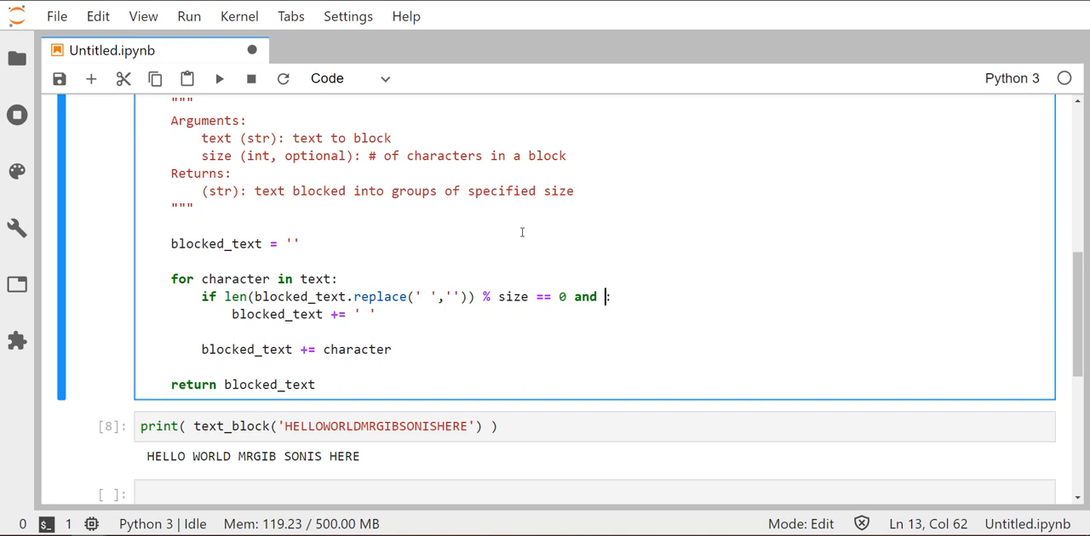
Step: Complete the condition with 'len(blocked_text) != 0' and rerun the text_block cell
text(len(bl)
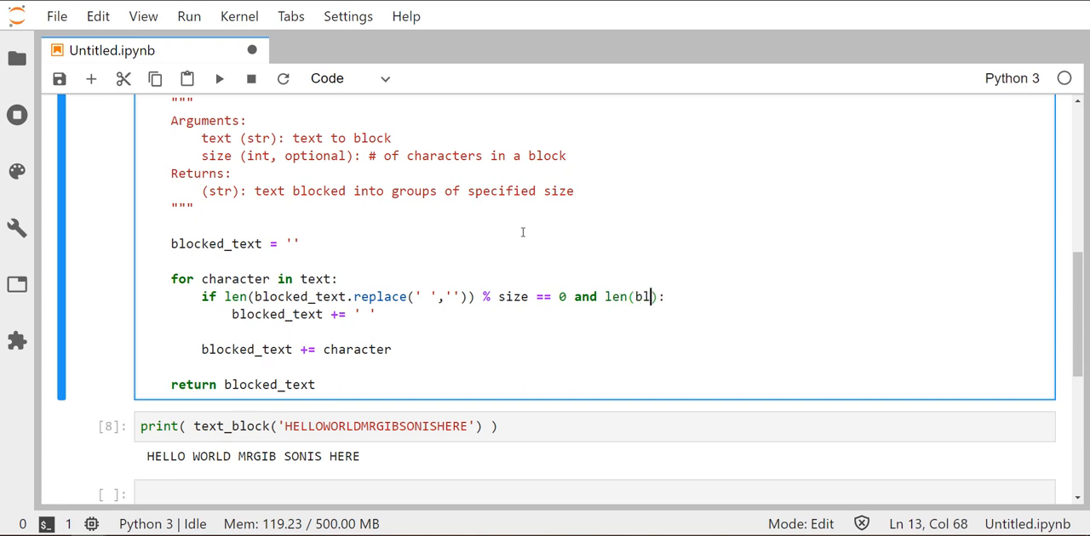
text(ocked-)
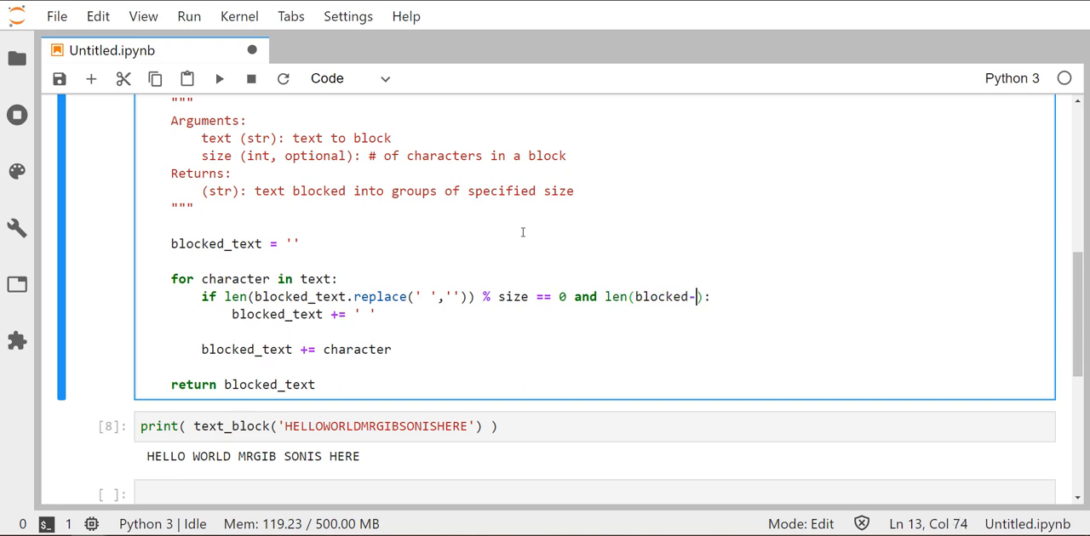
text(_text)
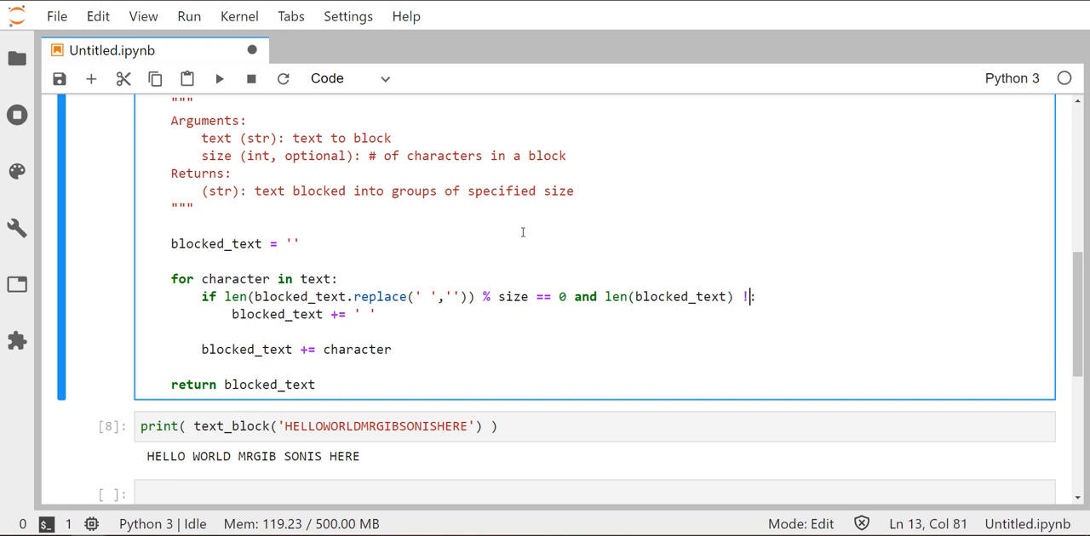
text(= 0)
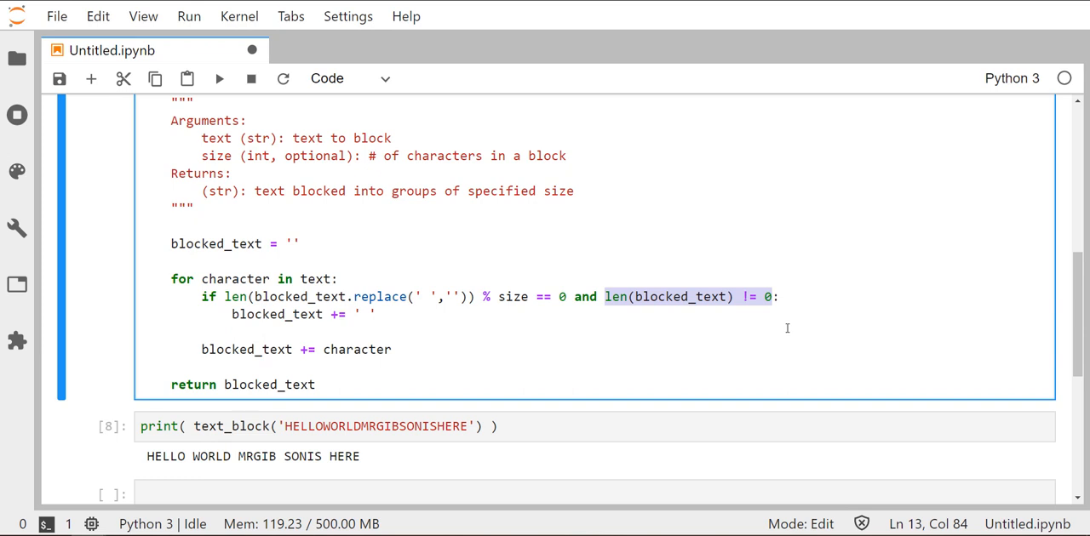
click(374, 314)
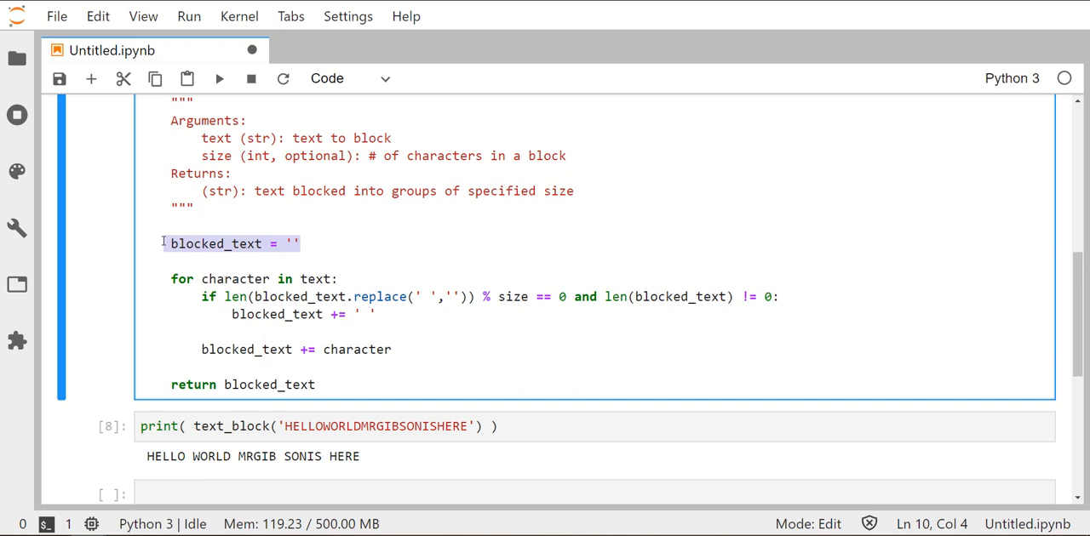
key(ctrl+s)
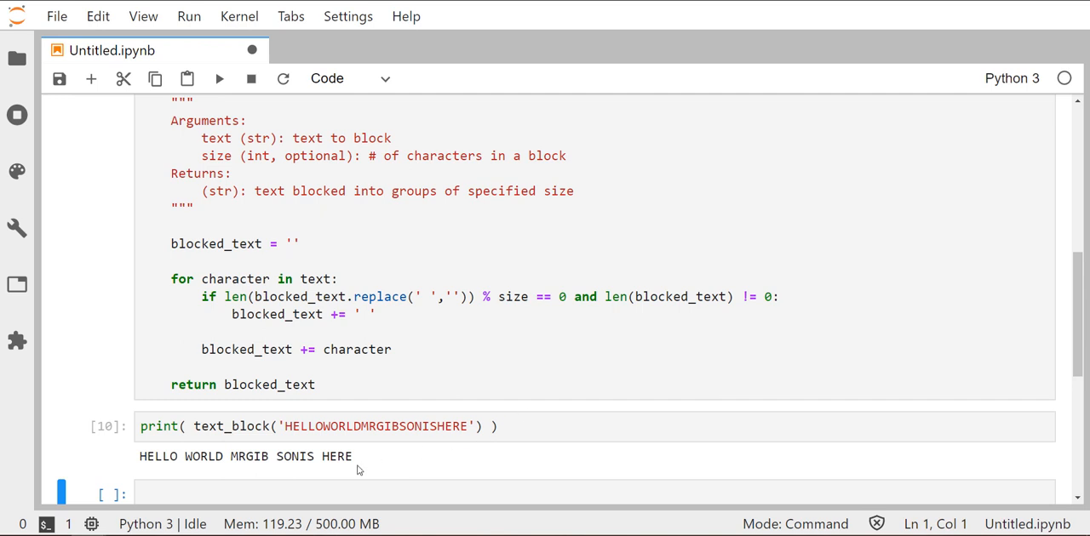
mouse_move(147, 460)
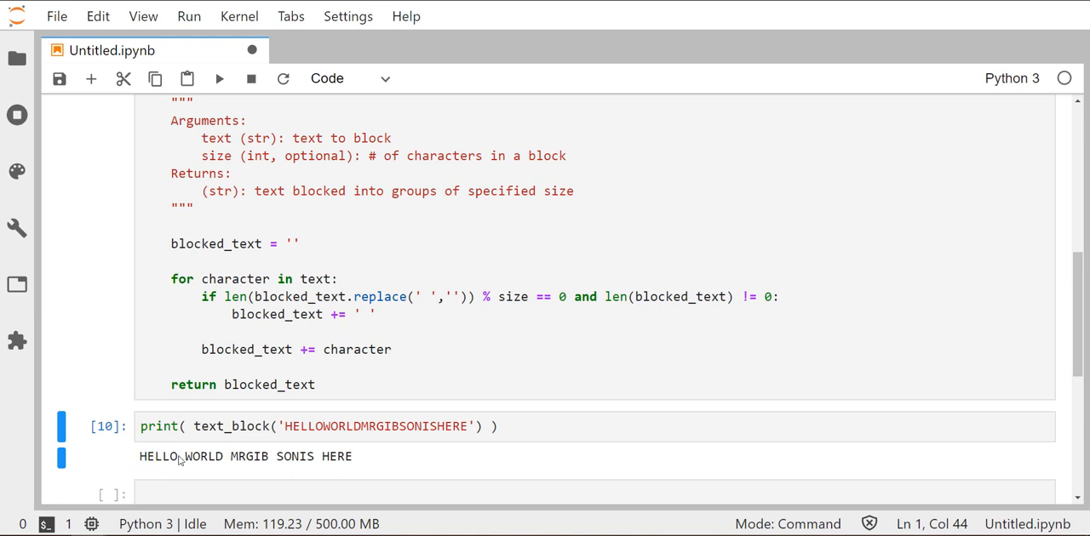
mouse_move(224, 456)
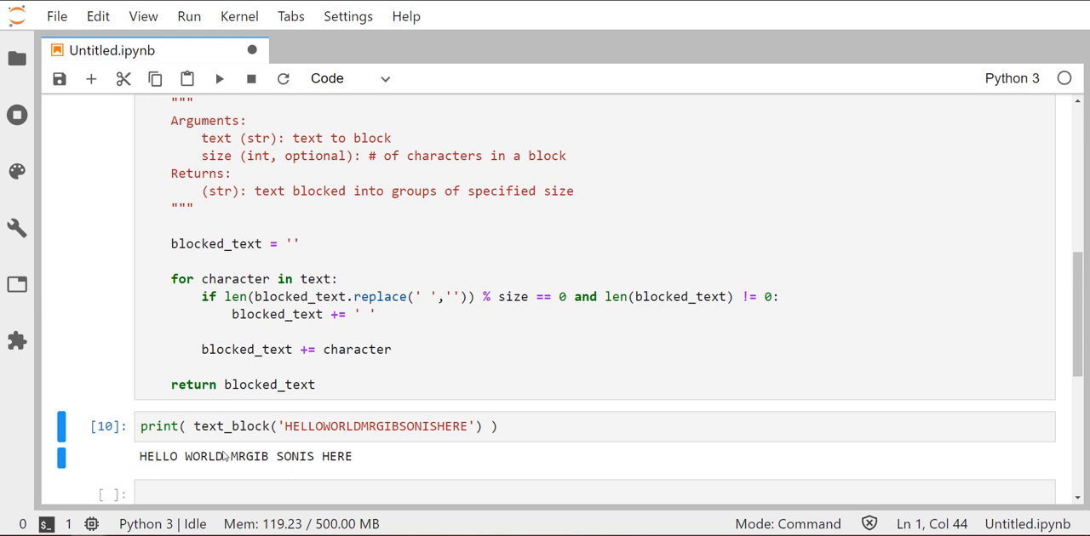
scroll(up, 3)
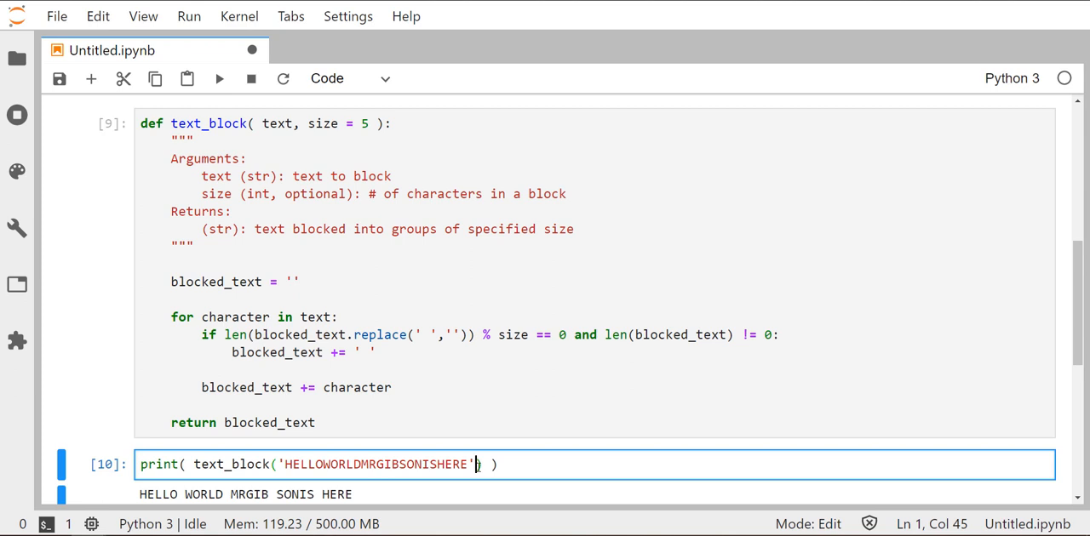
Step: Pass an explicit size argument to text_block in the print cell and rerun it
text(, 4)
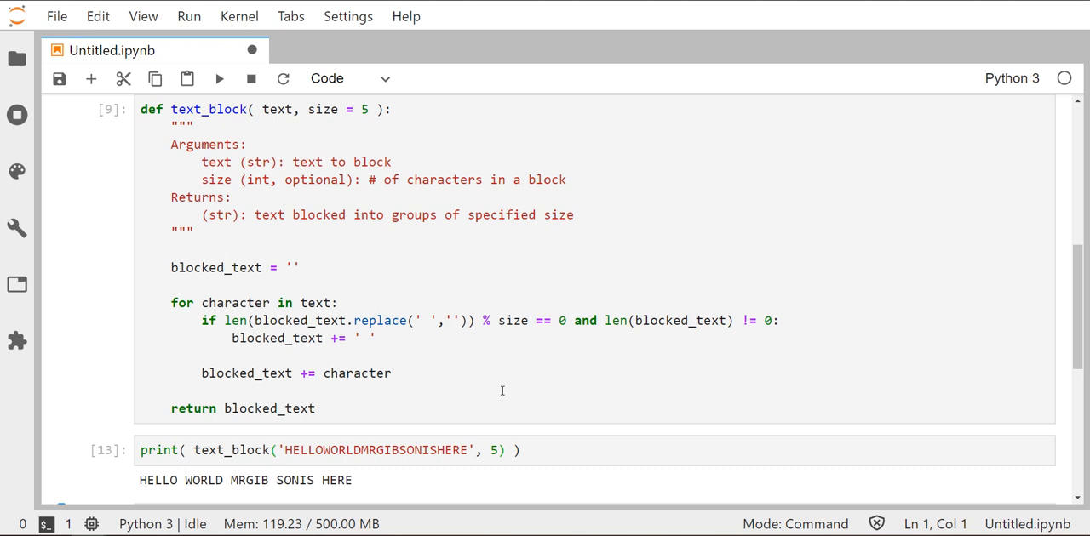
mouse_move(501, 390)
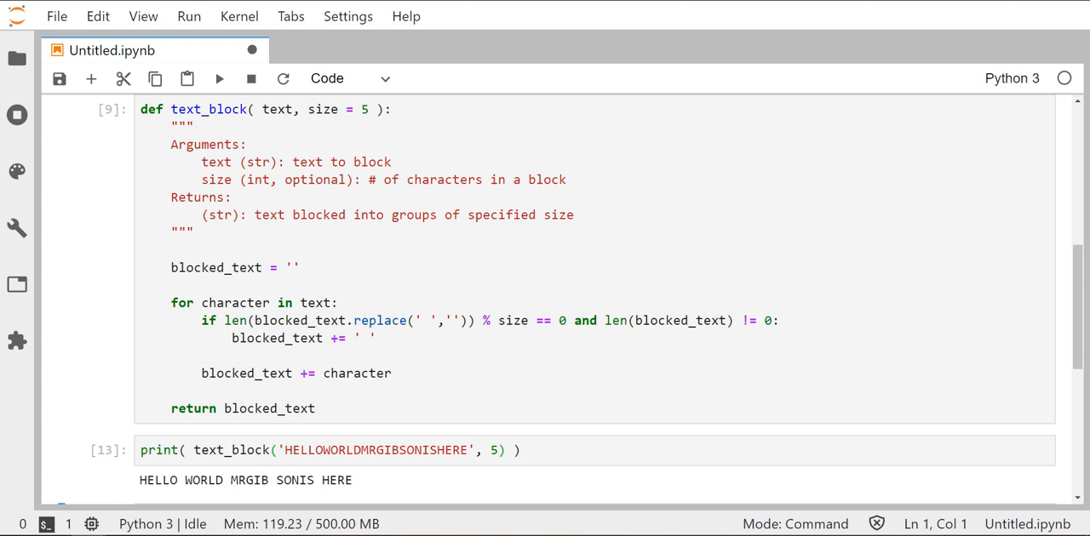